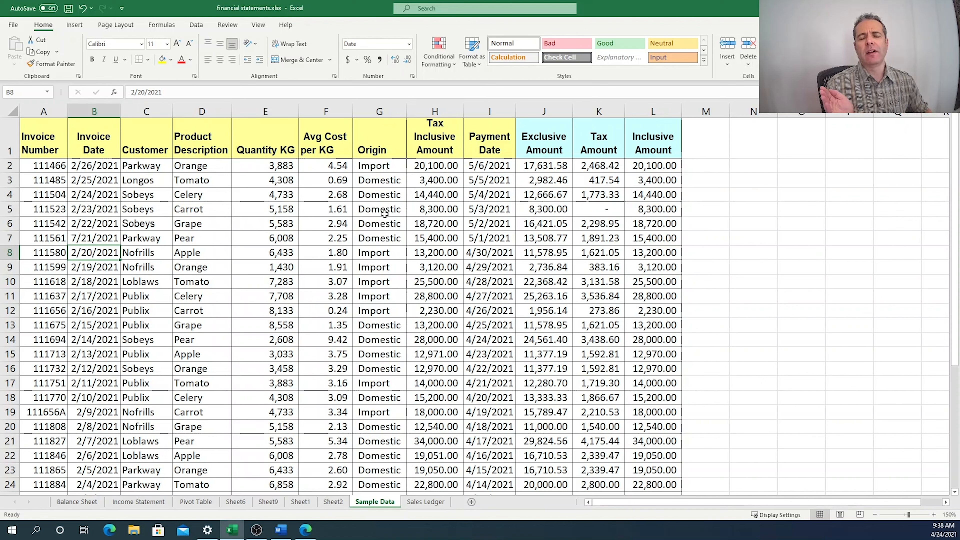
mouse_move(389, 219)
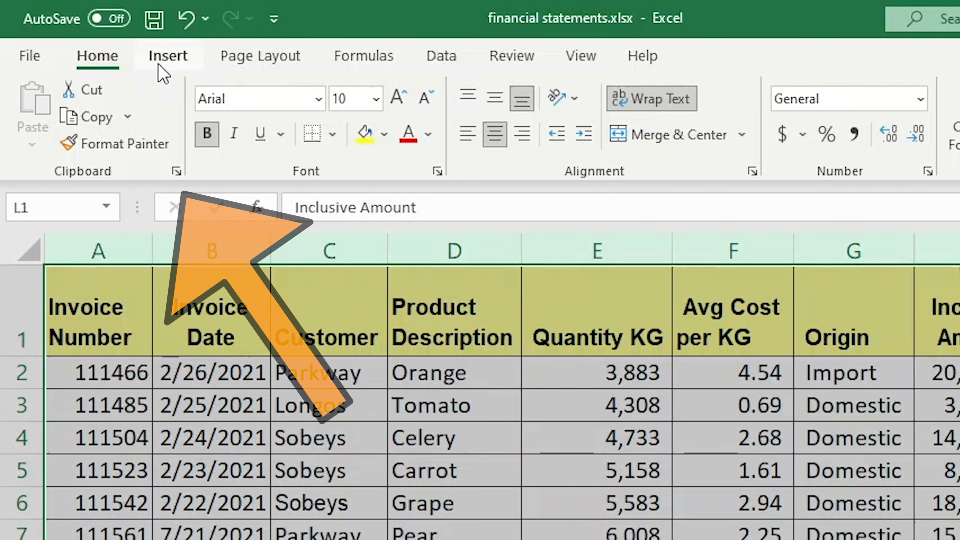
Start a pivot table from Sample Data columns A to L on a new worksheet
click(168, 56)
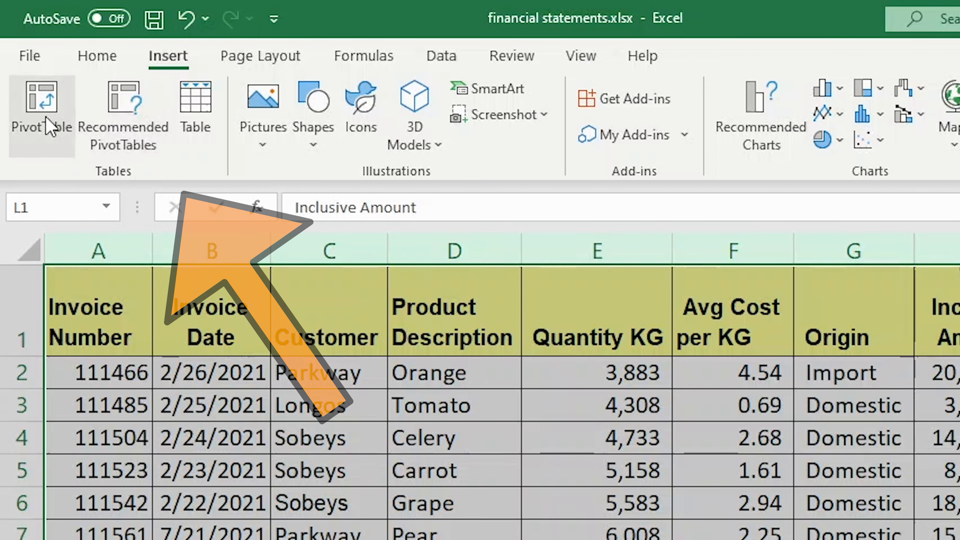
click(41, 113)
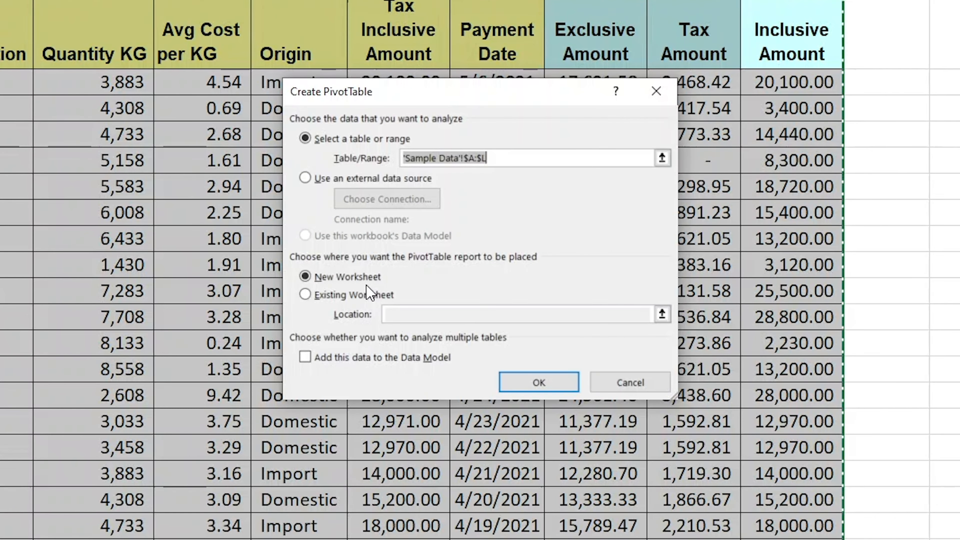
mouse_move(371, 314)
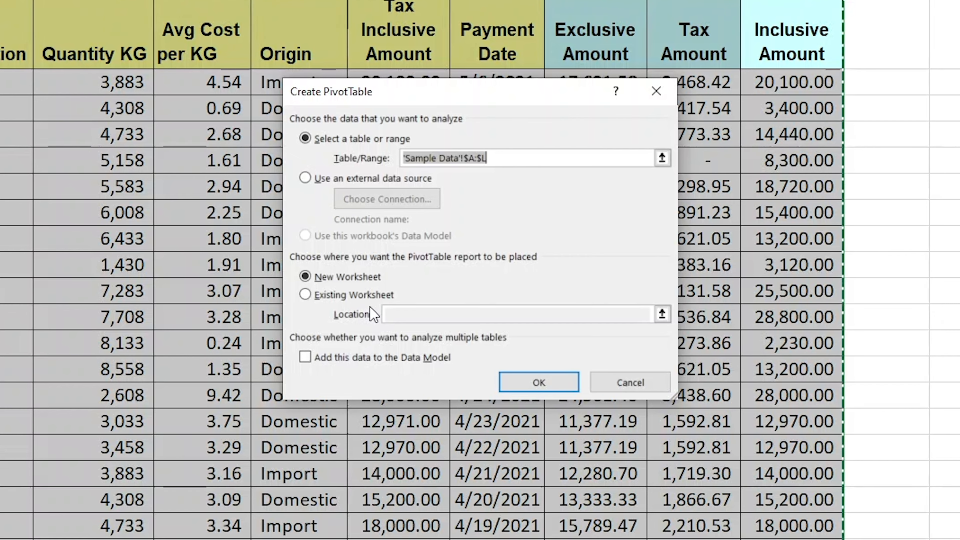
mouse_move(374, 314)
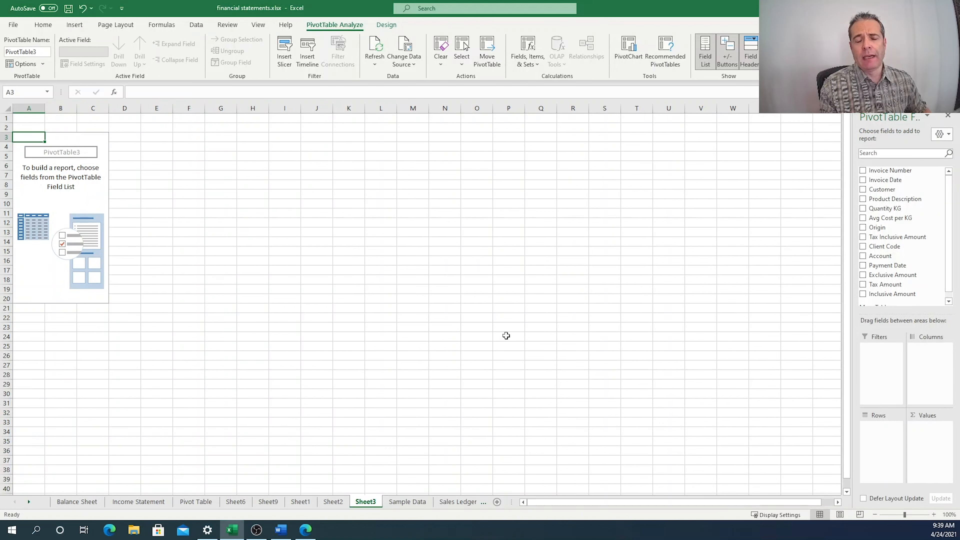
mouse_move(796, 336)
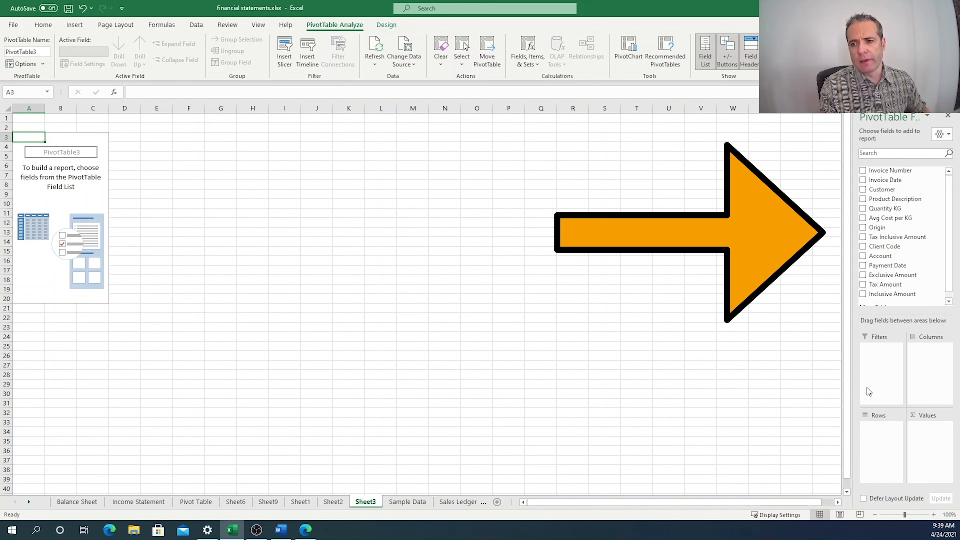
mouse_move(892, 170)
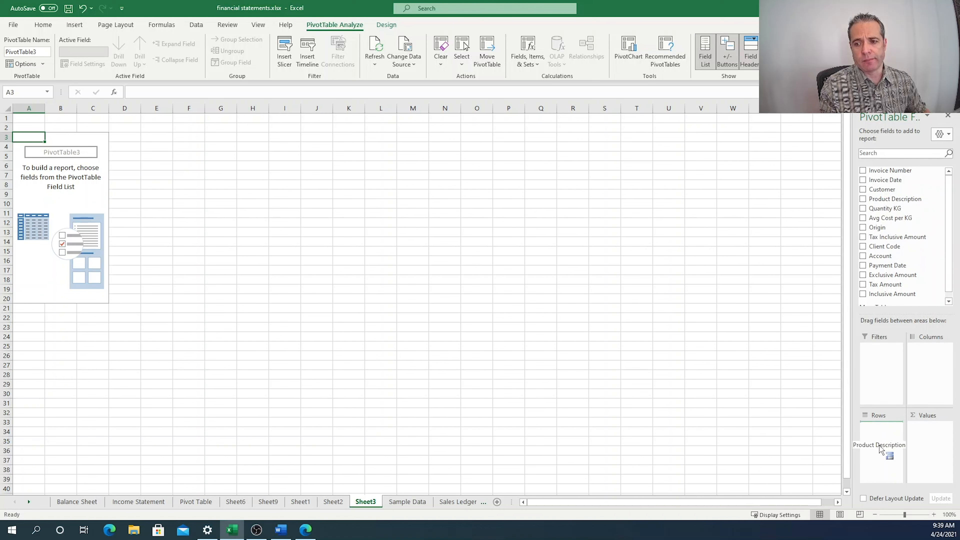
Count Product Description per product row with Customer spread across the columns (grand total 36)
click(864, 199)
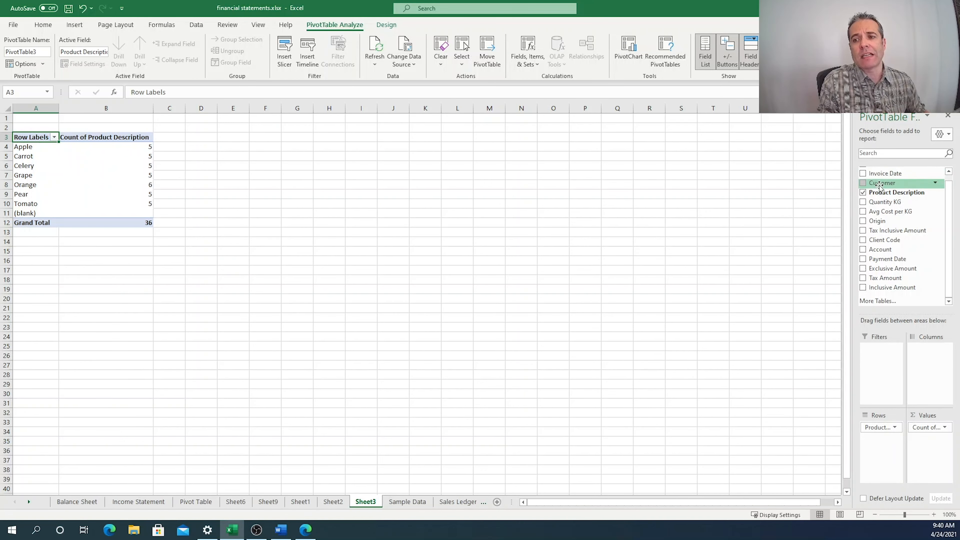
drag(881, 183, 919, 349)
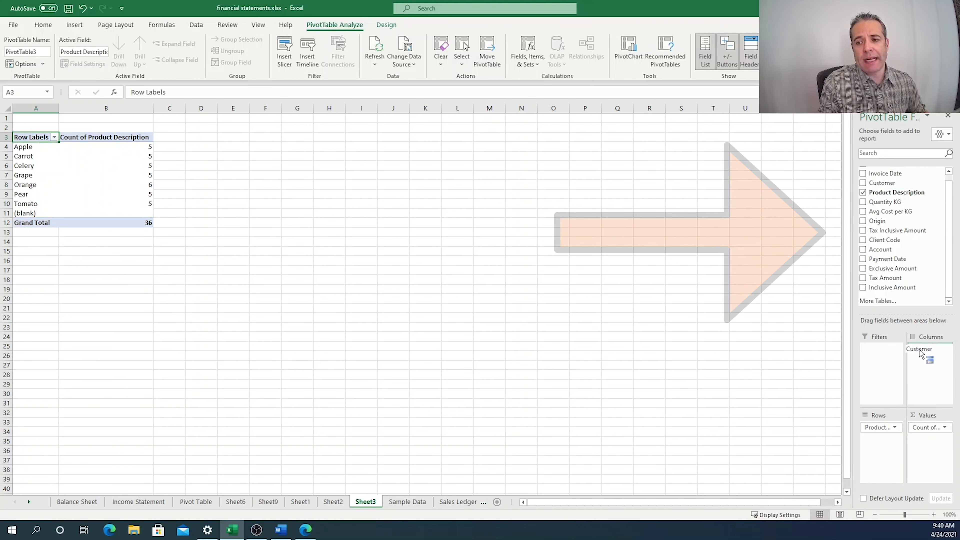
drag(919, 352, 927, 343)
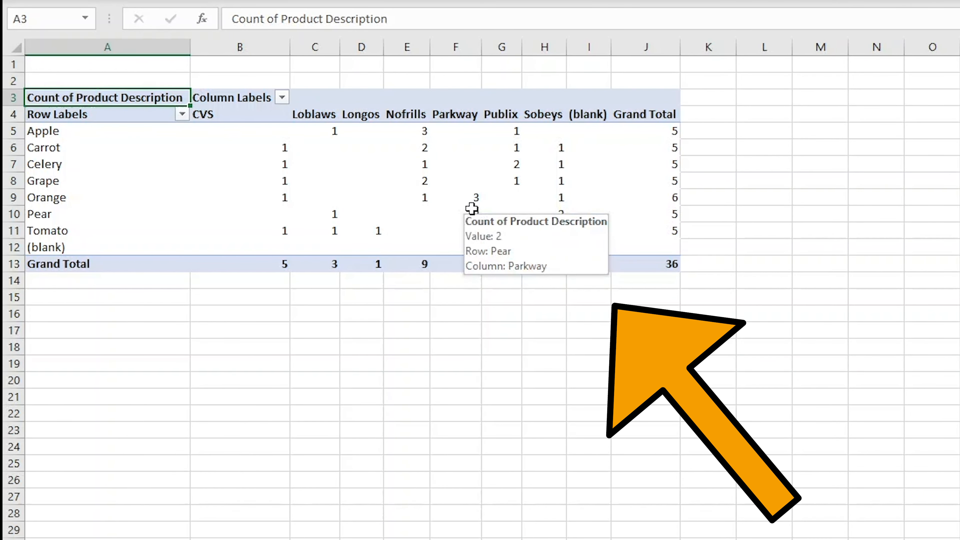
click(456, 214)
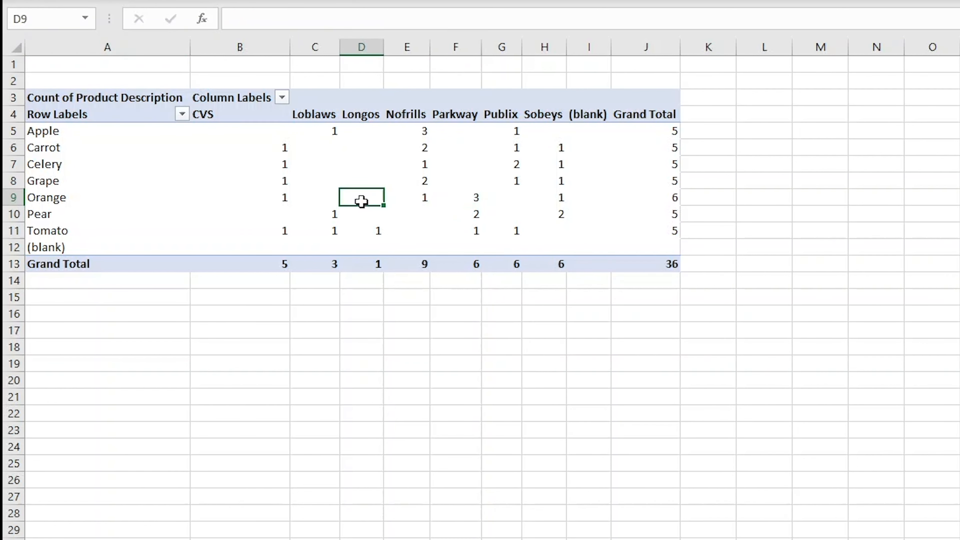
mouse_move(361, 205)
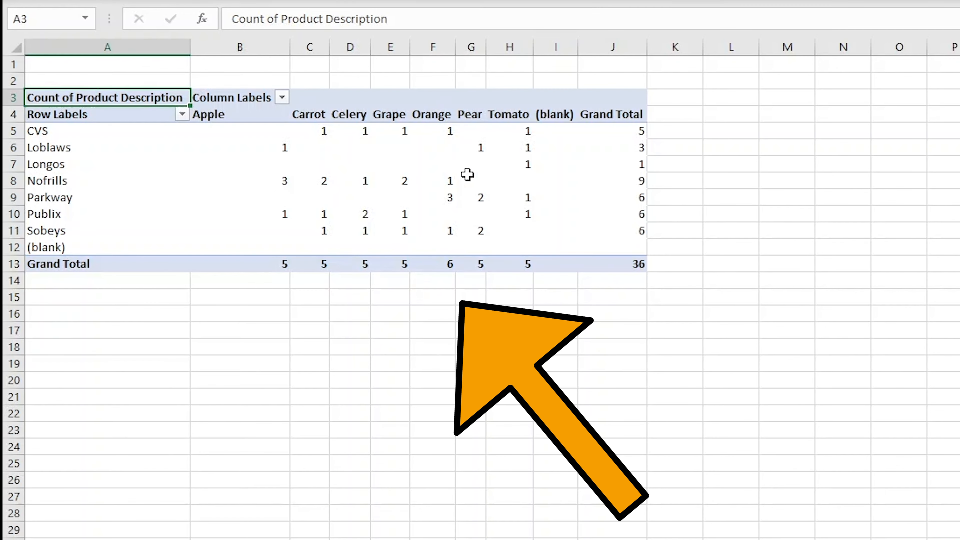
mouse_move(83, 221)
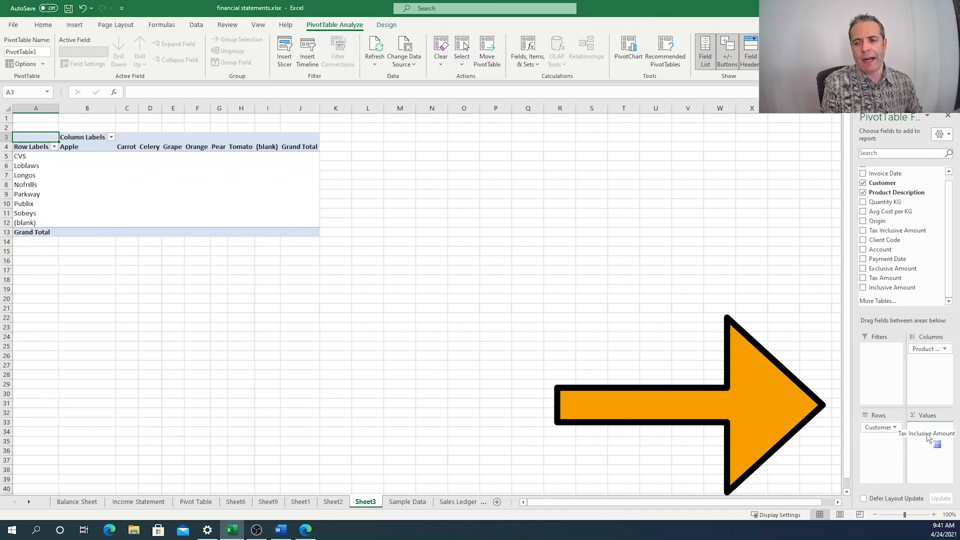
Sum Tax Inclusive Amount in Values, formatted as numbers with two decimals (total 542,053.00)
click(863, 230)
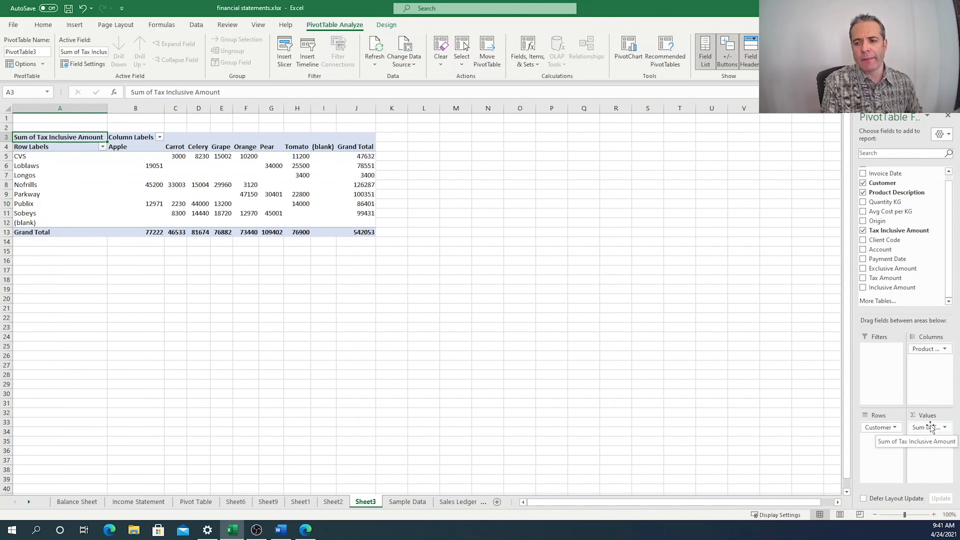
click(946, 426)
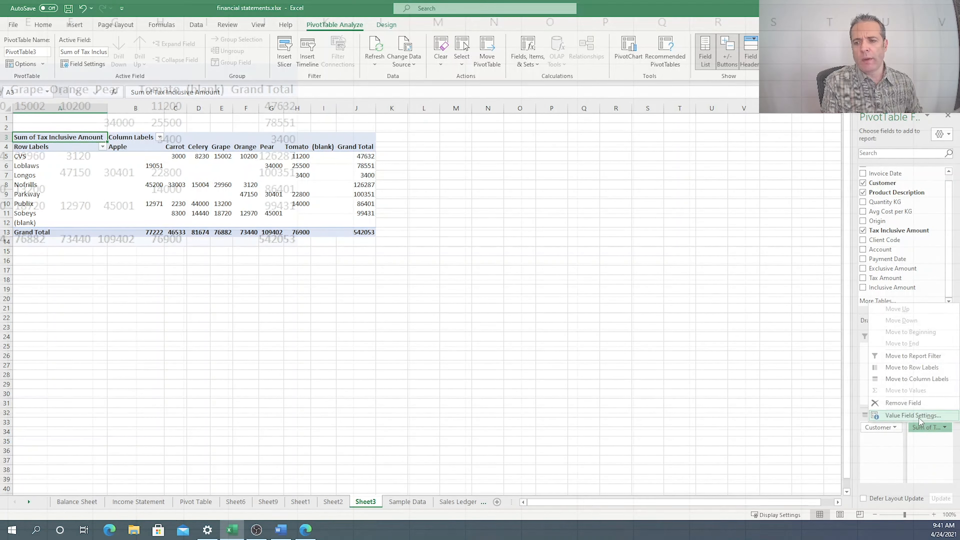
click(913, 416)
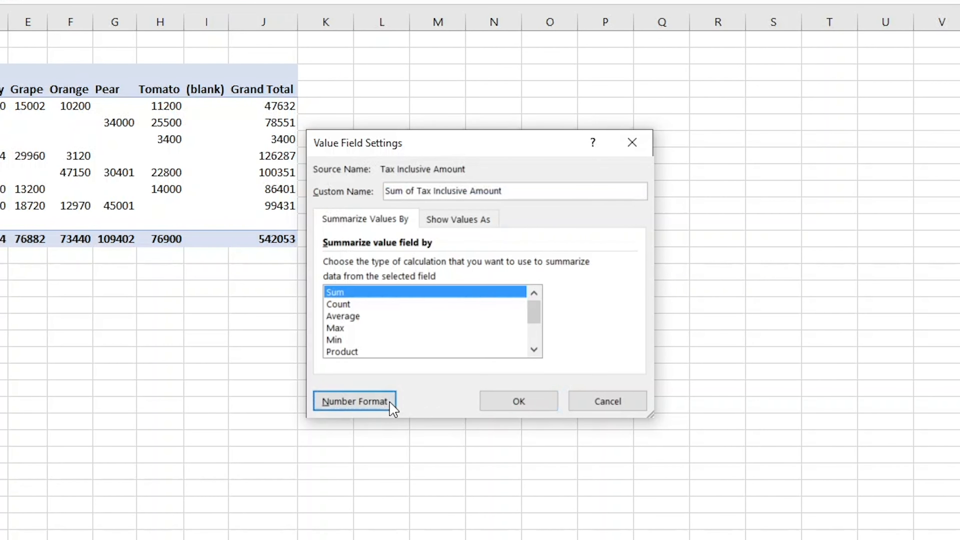
click(354, 401)
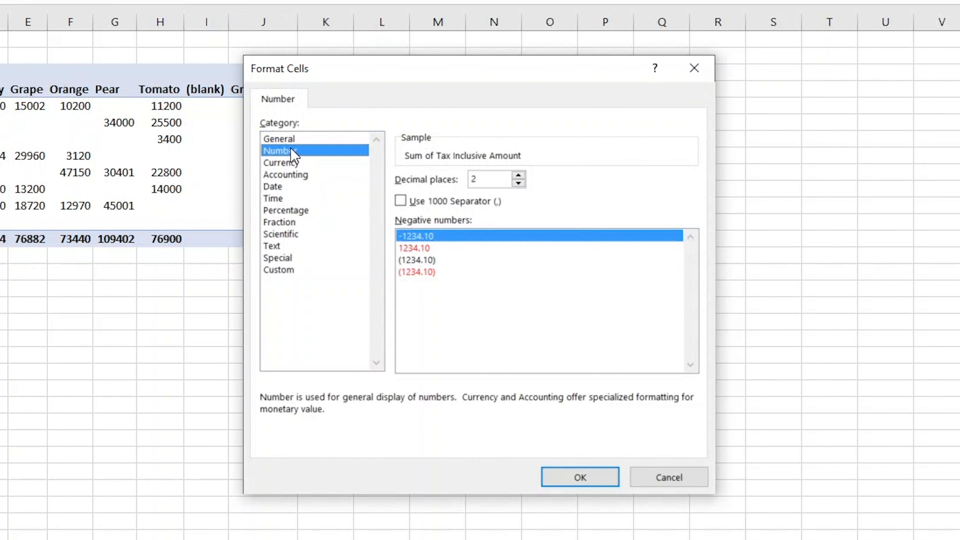
click(400, 201)
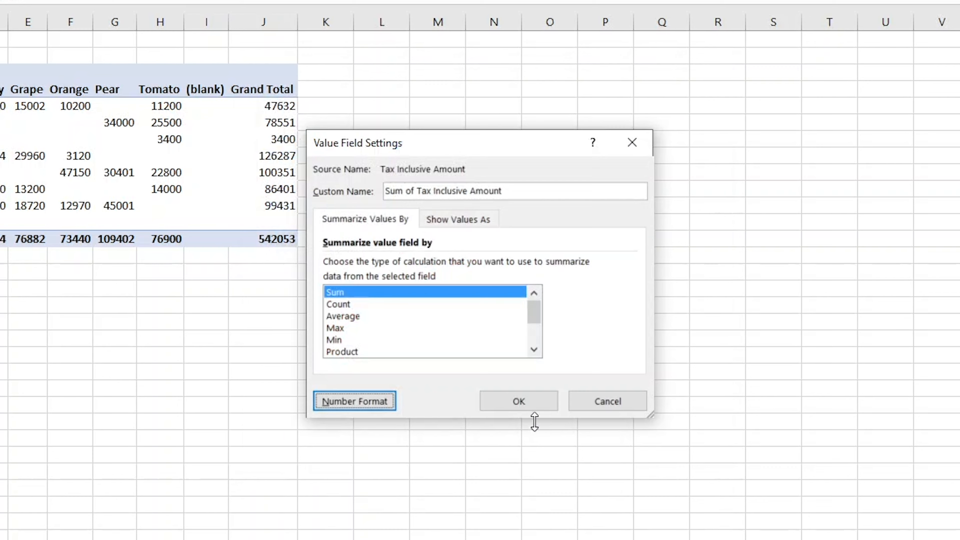
click(519, 401)
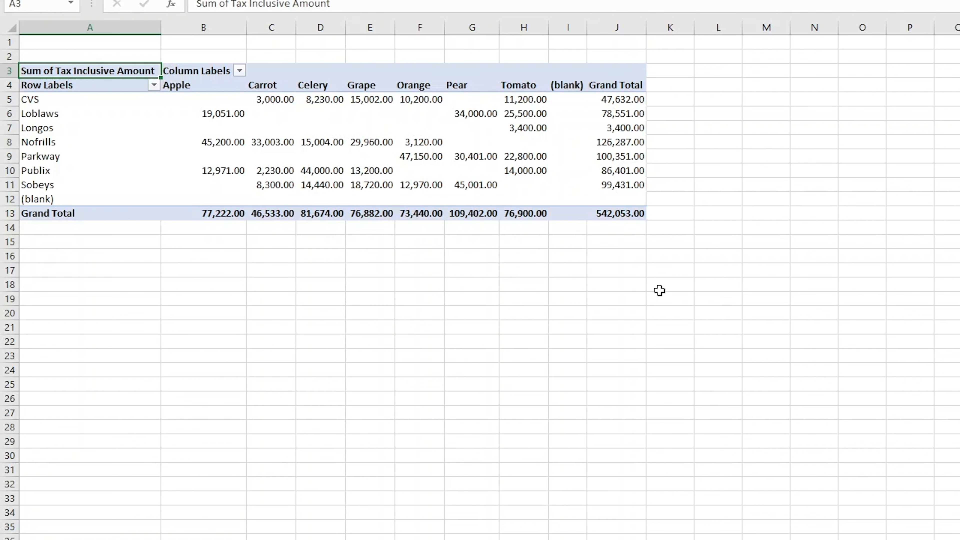
mouse_move(160, 95)
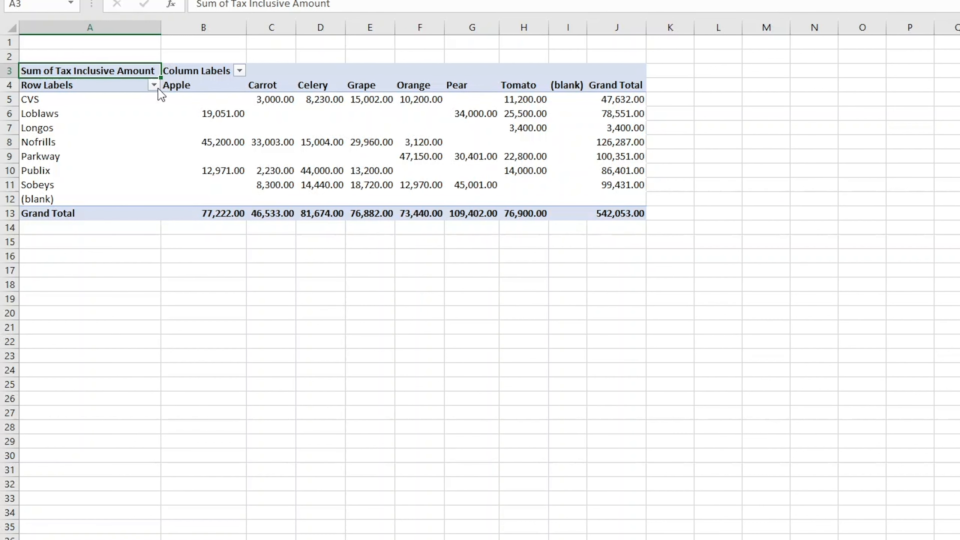
Sort the Row Labels descending by Customer via More Sort Options
click(154, 85)
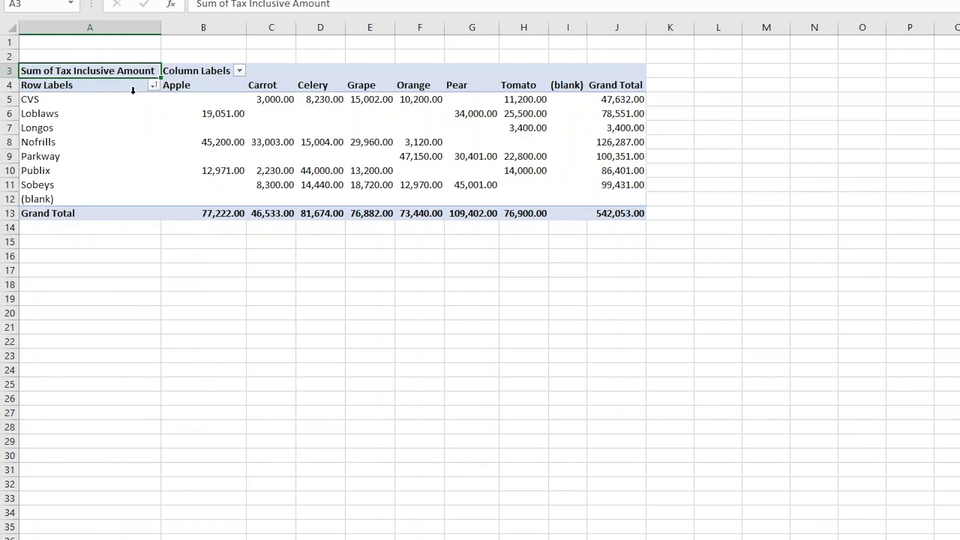
click(153, 85)
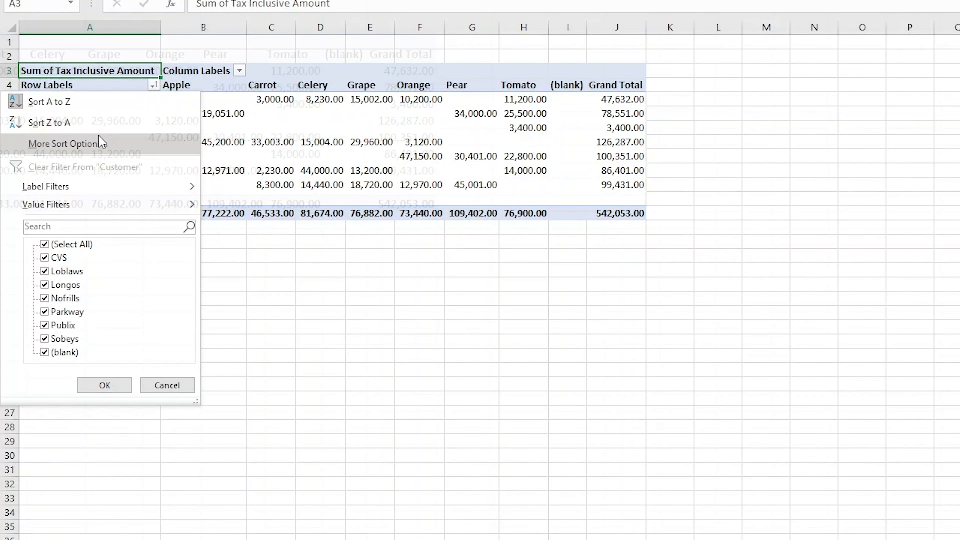
click(64, 143)
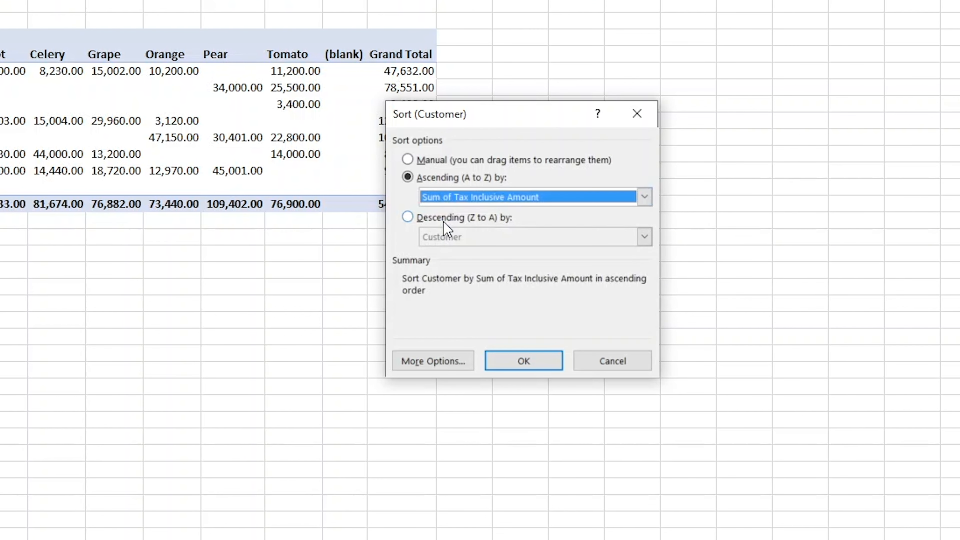
click(407, 217)
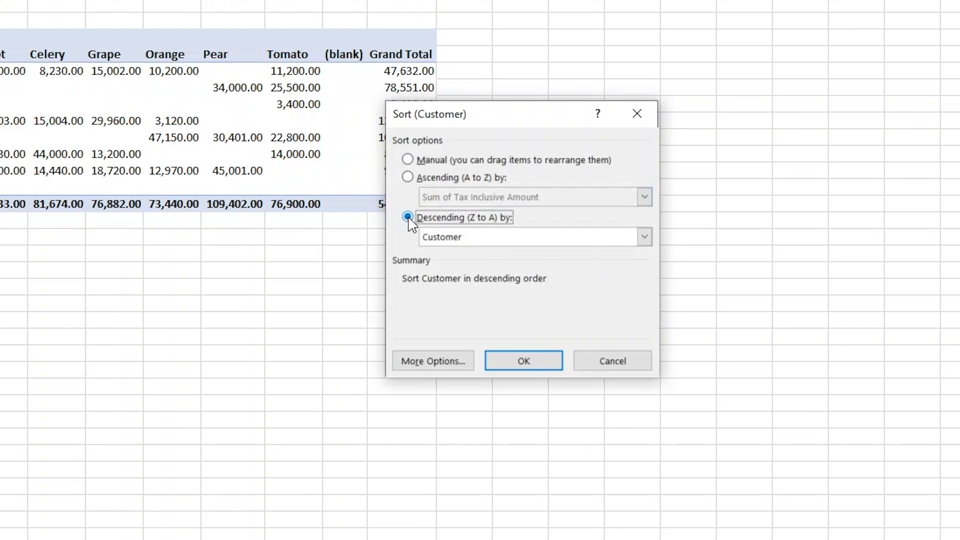
click(523, 360)
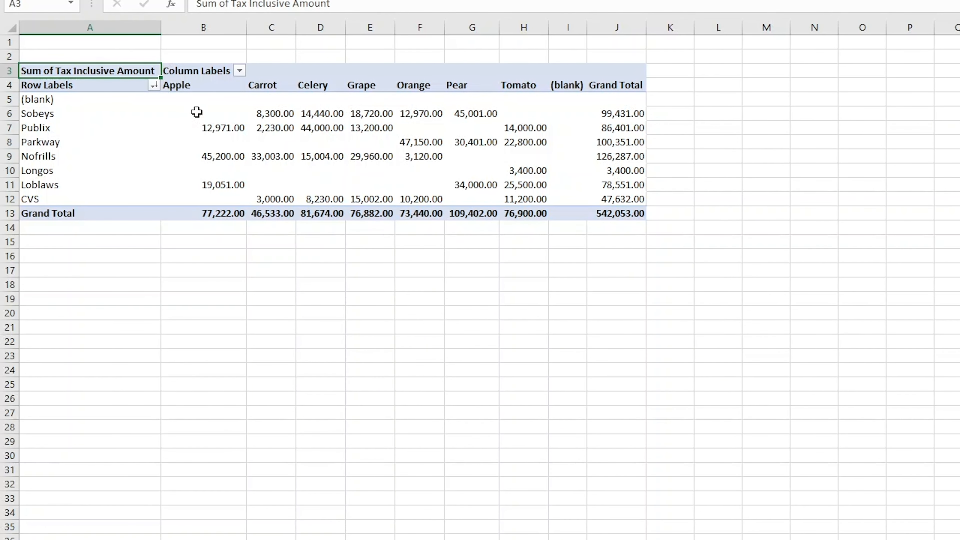
Filter the (blank) customer entry out of the row labels
click(154, 85)
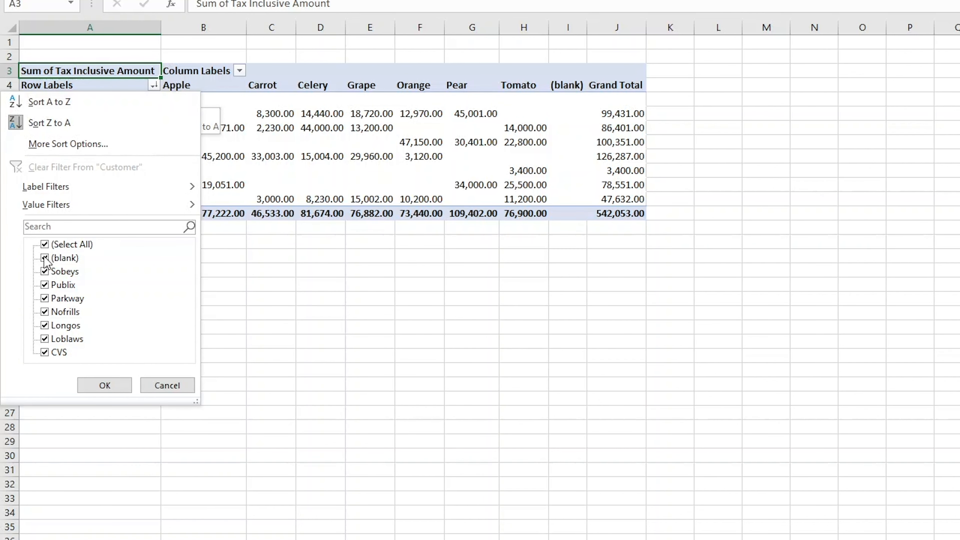
click(104, 385)
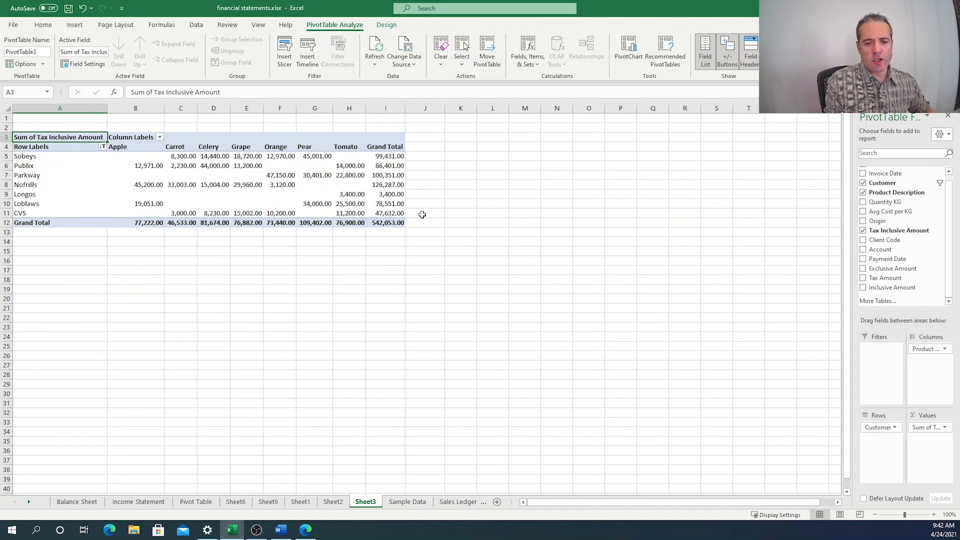
Create a second, empty pivot table from the Sample Data sheet on new worksheet Sheet4
click(407, 502)
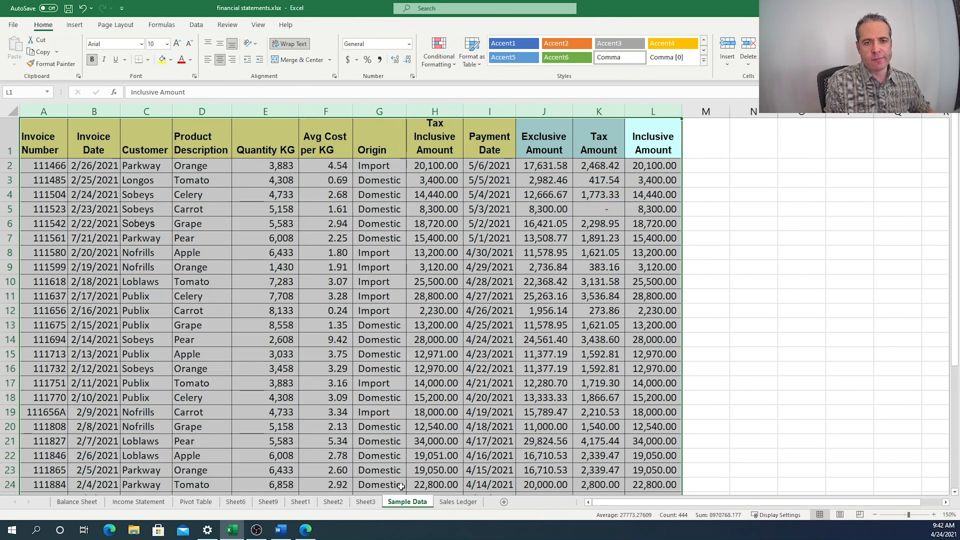
click(599, 111)
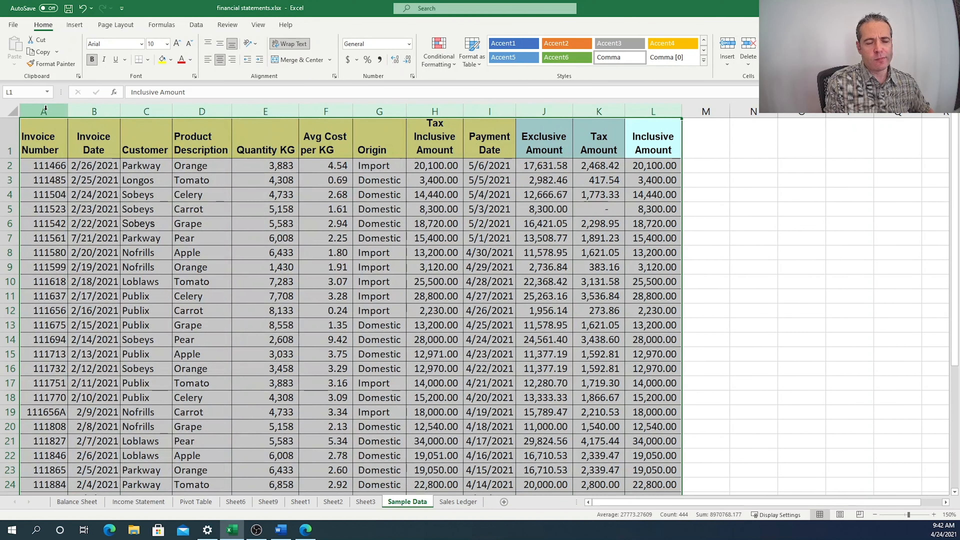
click(74, 24)
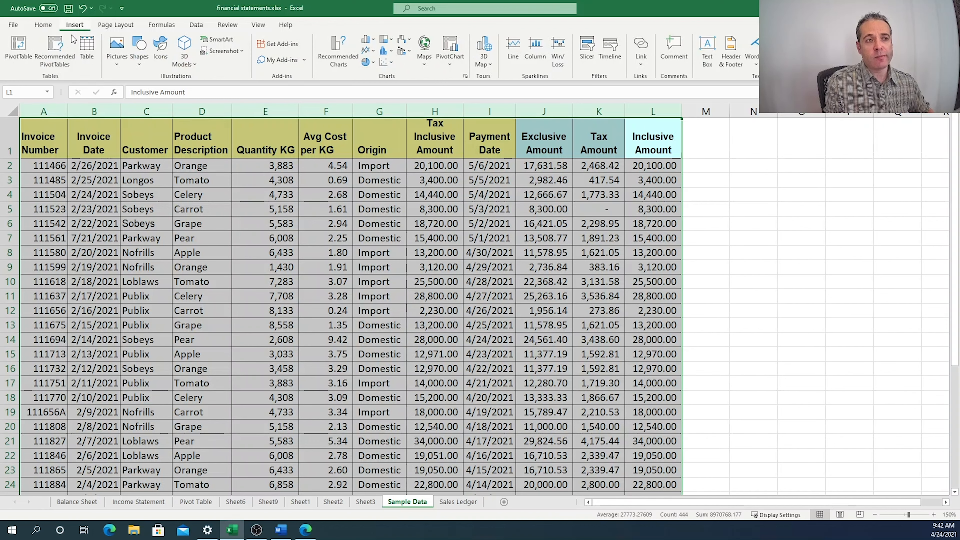
click(18, 50)
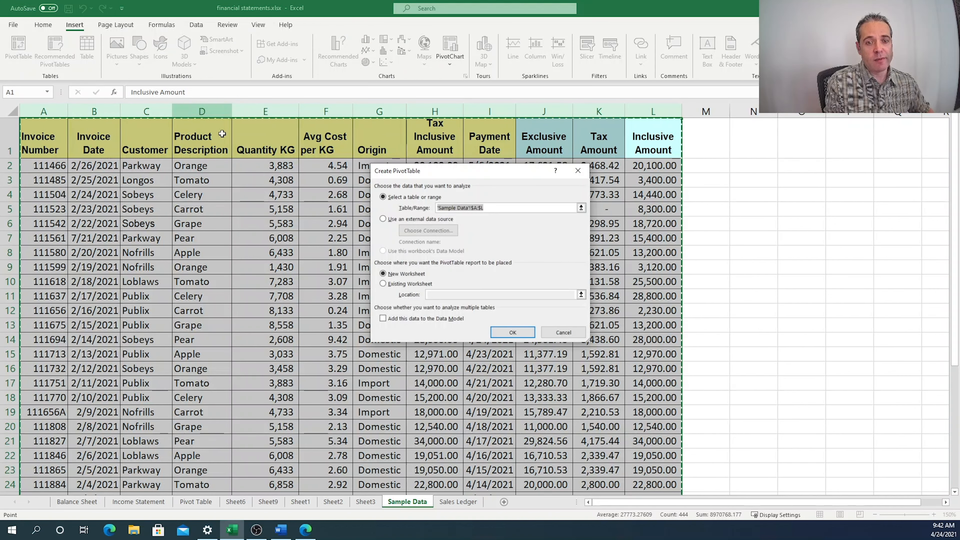
click(512, 332)
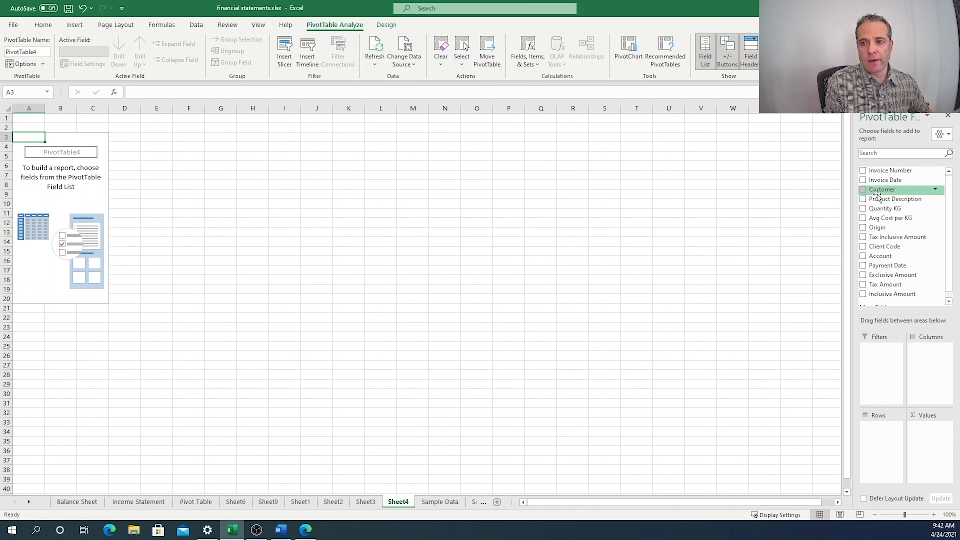
Put Customer across the columns with (blank) filtered out and sum Tax Inclusive Amount
click(864, 189)
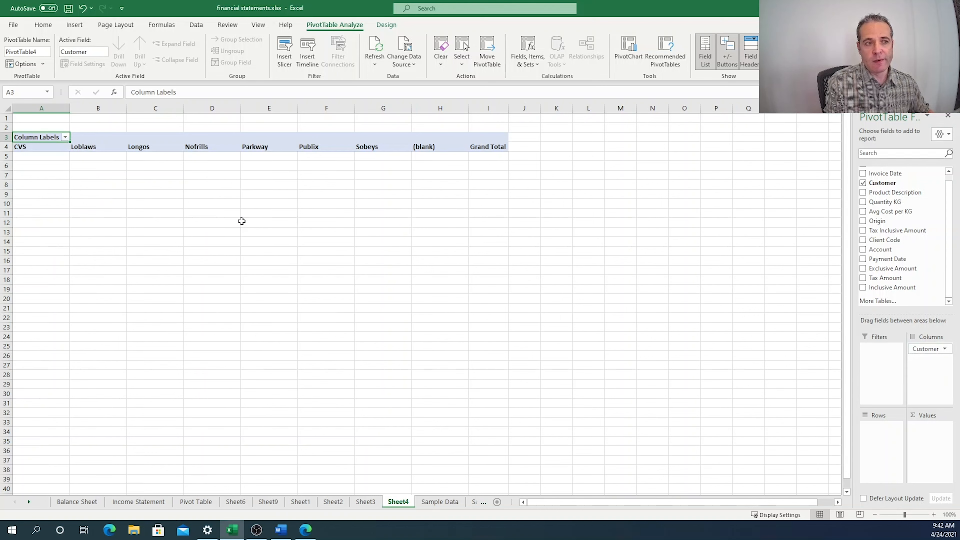
click(64, 137)
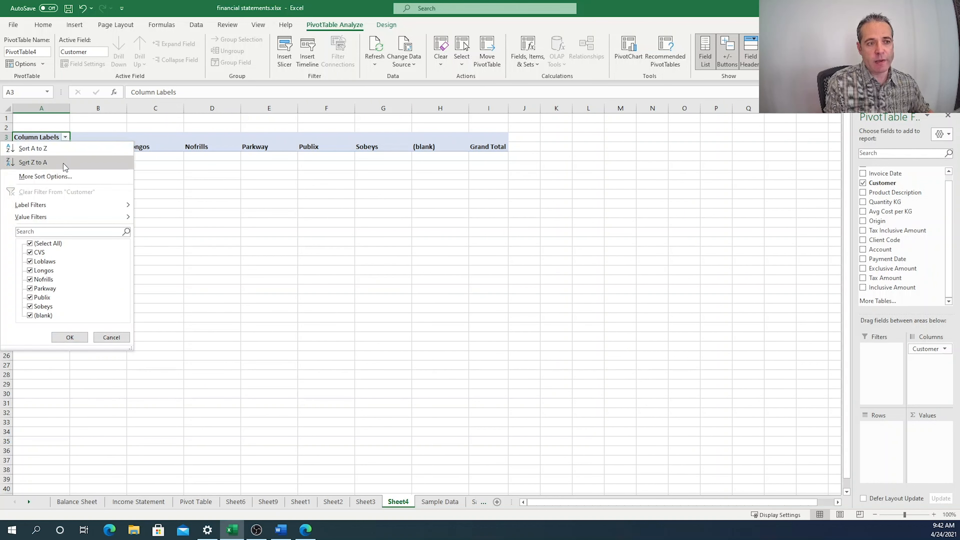
click(29, 316)
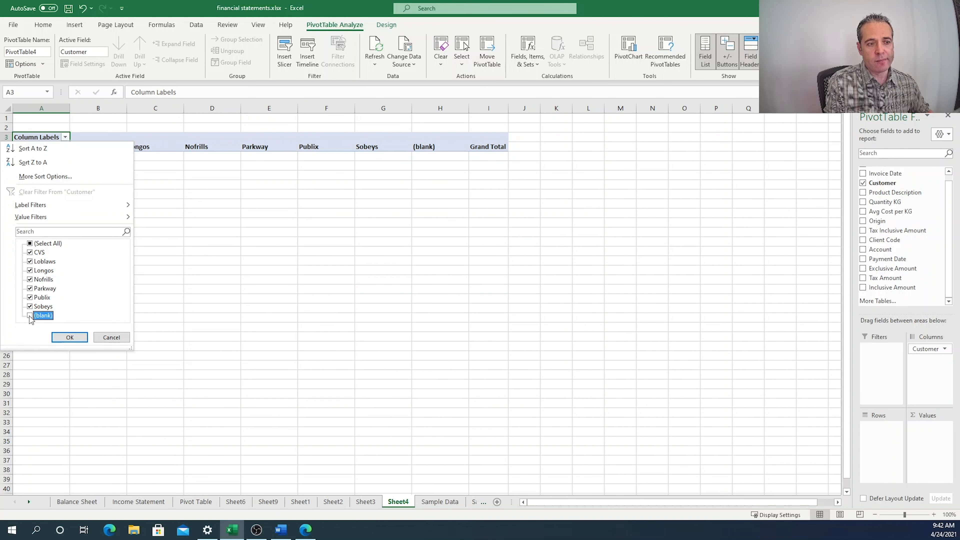
click(69, 337)
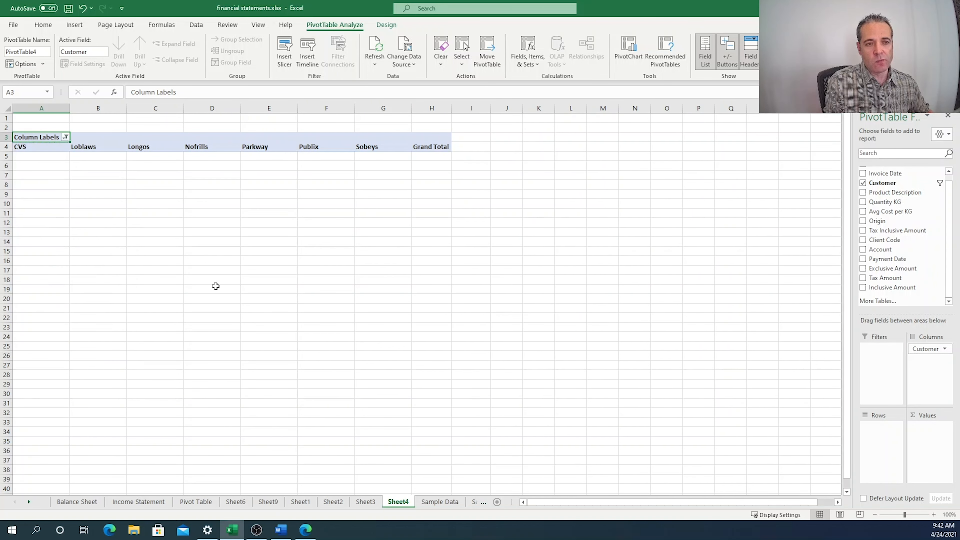
click(863, 230)
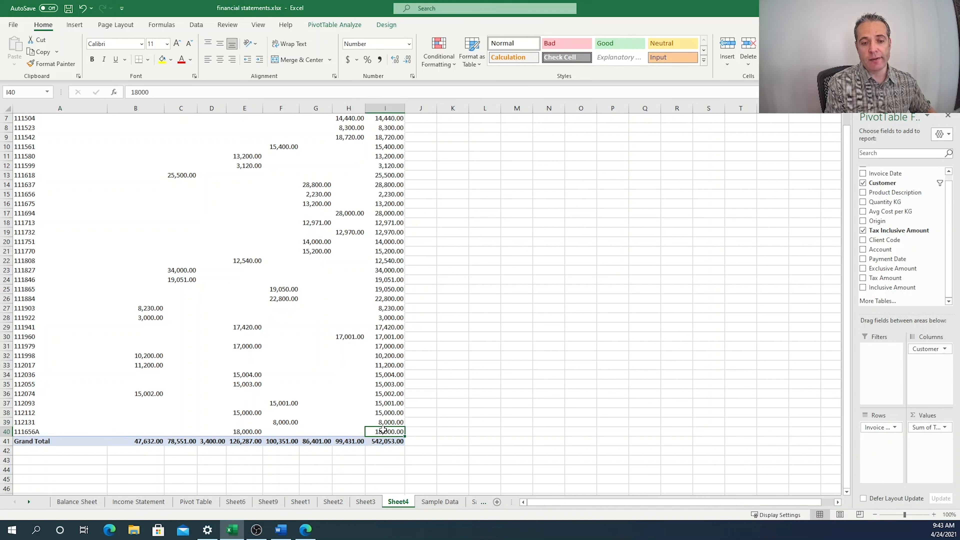